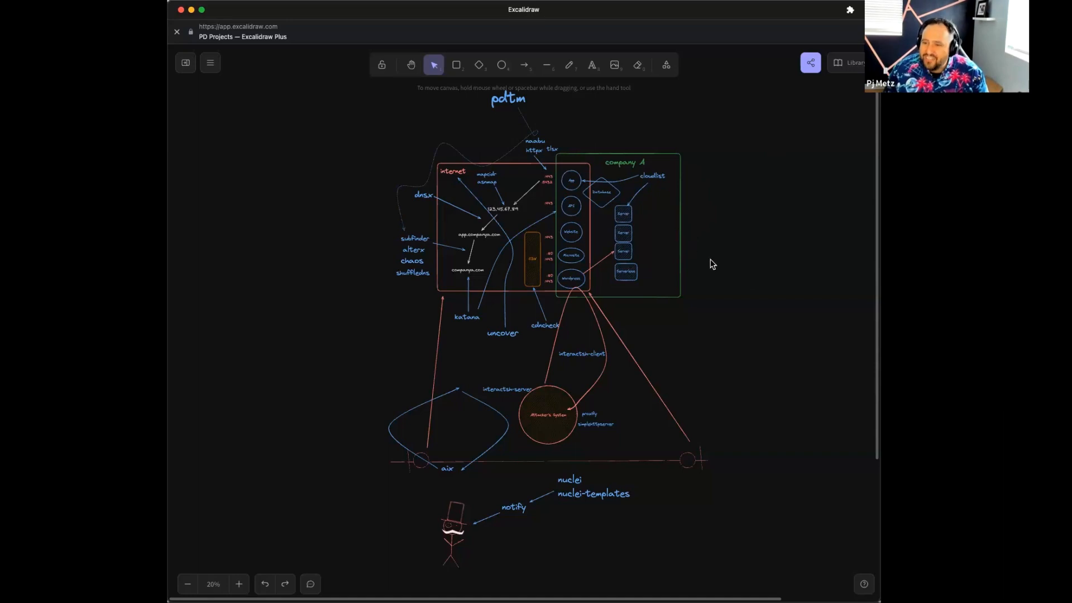
{"action": "mouse_move", "coordinate": [691, 265]}
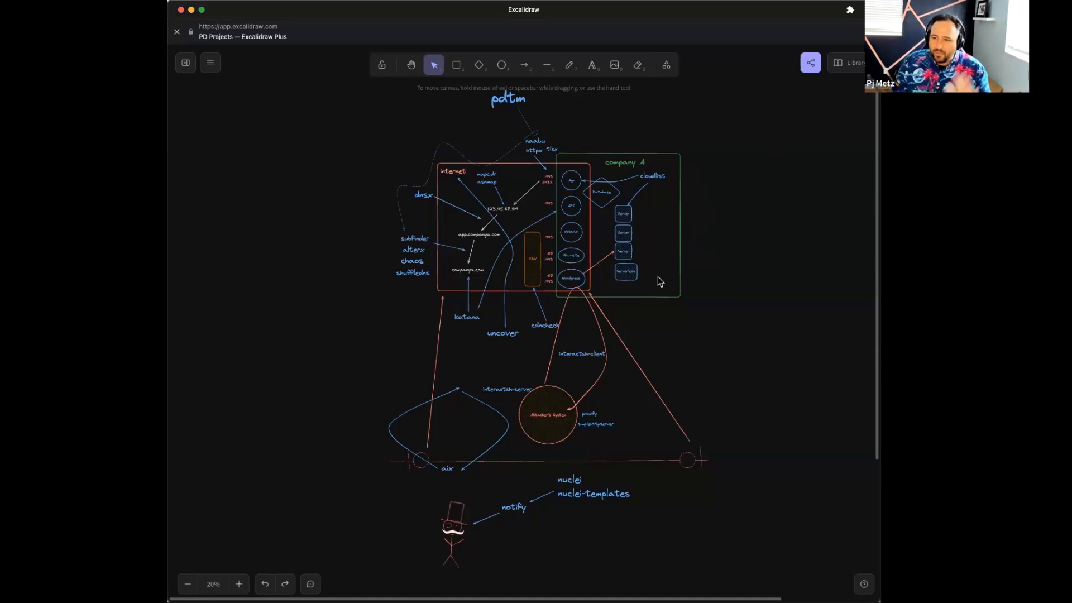
{"action": "mouse_move", "coordinate": [701, 287]}
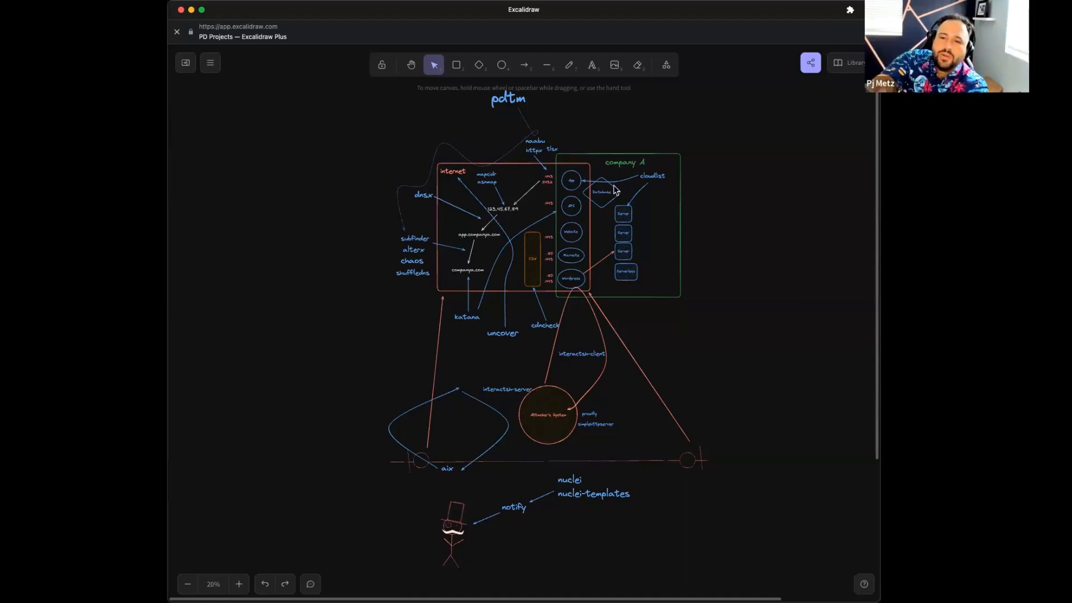
{"action": "mouse_move", "coordinate": [561, 229]}
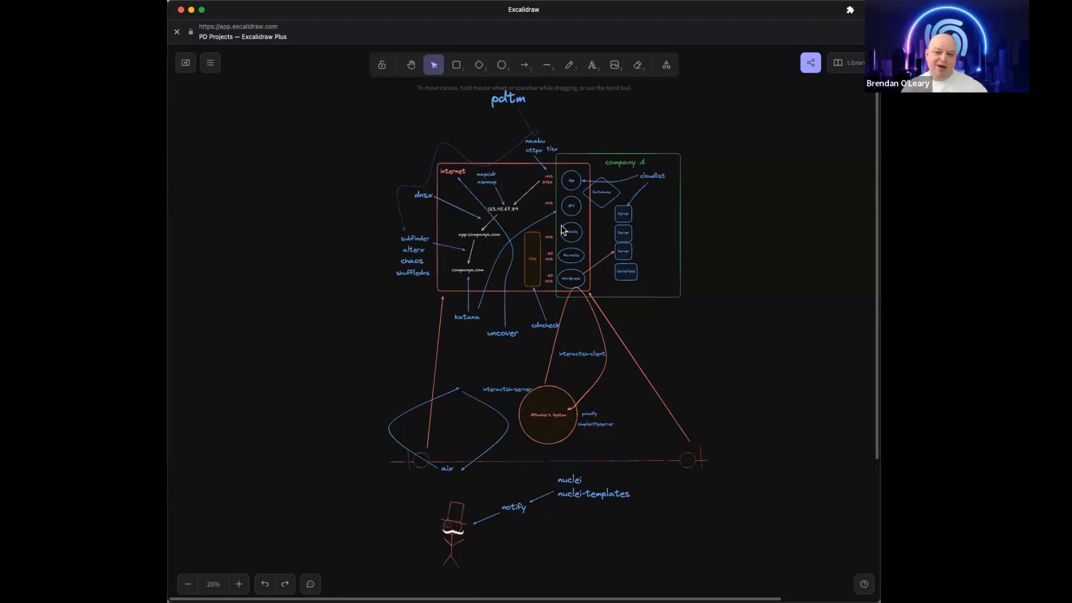
{"action": "mouse_move", "coordinate": [604, 213]}
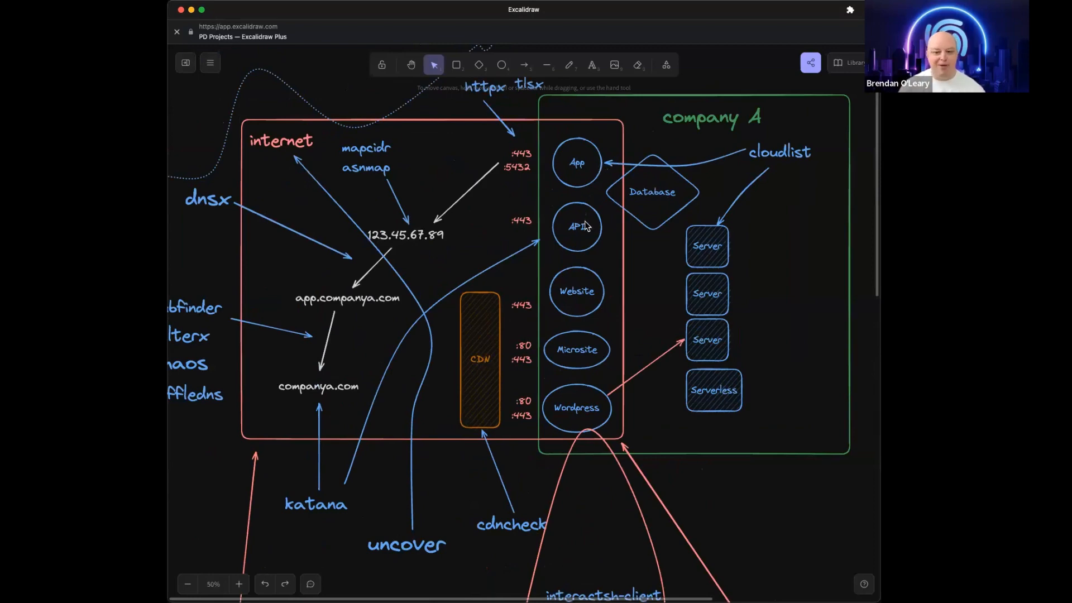
{"action": "mouse_move", "coordinate": [582, 426]}
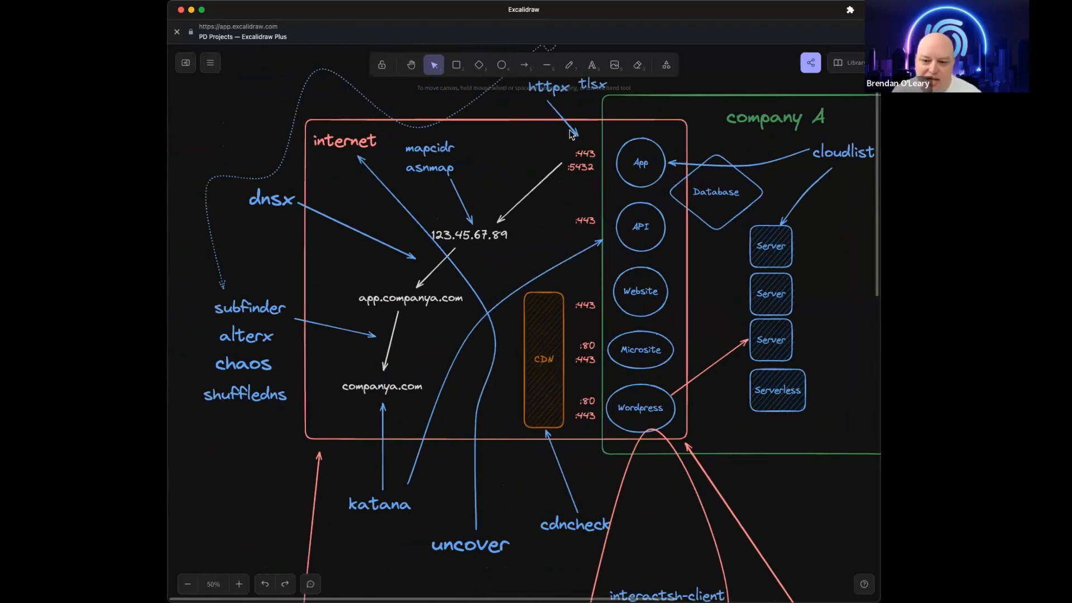
{"action": "mouse_move", "coordinate": [585, 176]}
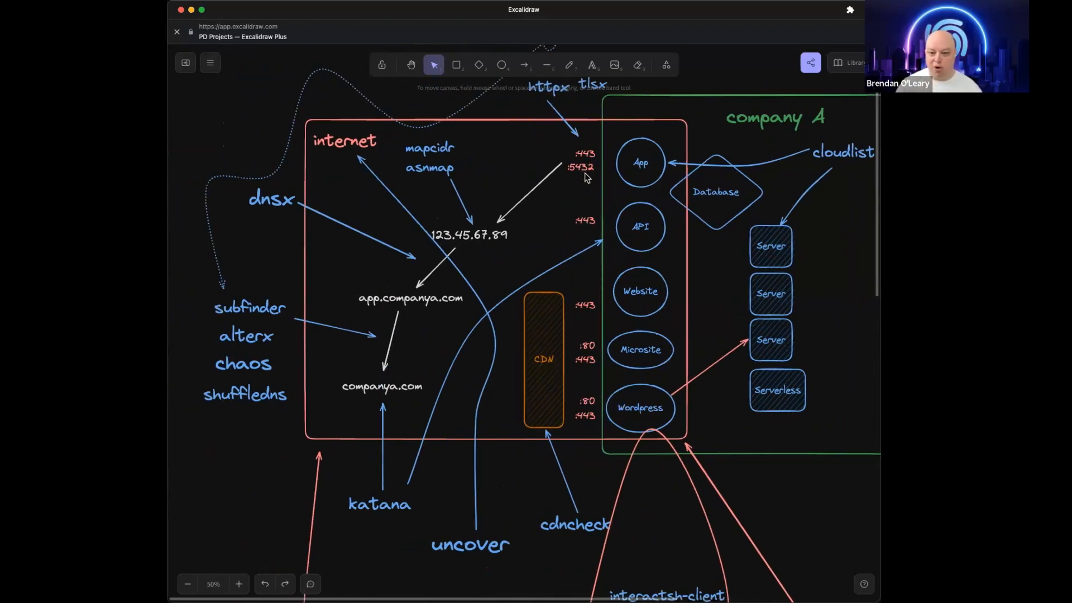
{"action": "mouse_move", "coordinate": [484, 244]}
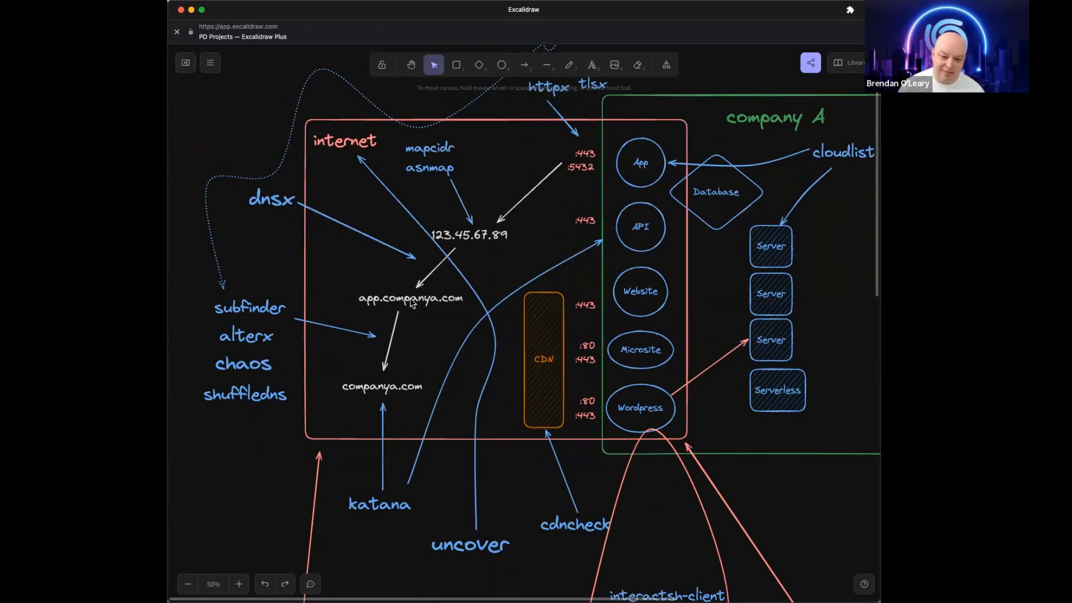
{"action": "mouse_move", "coordinate": [380, 390]}
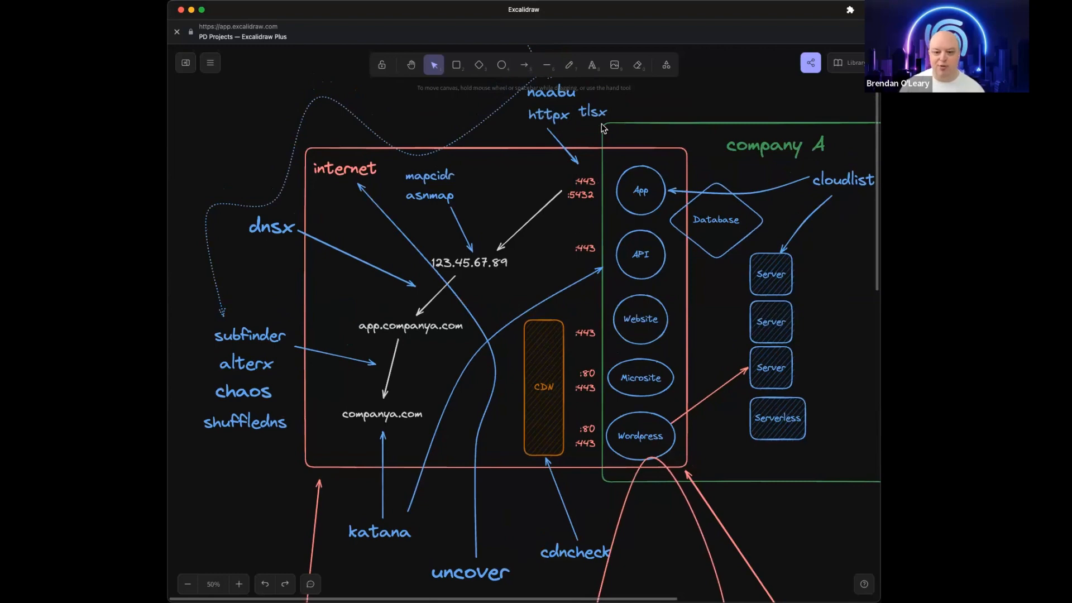
{"action": "mouse_move", "coordinate": [560, 103]}
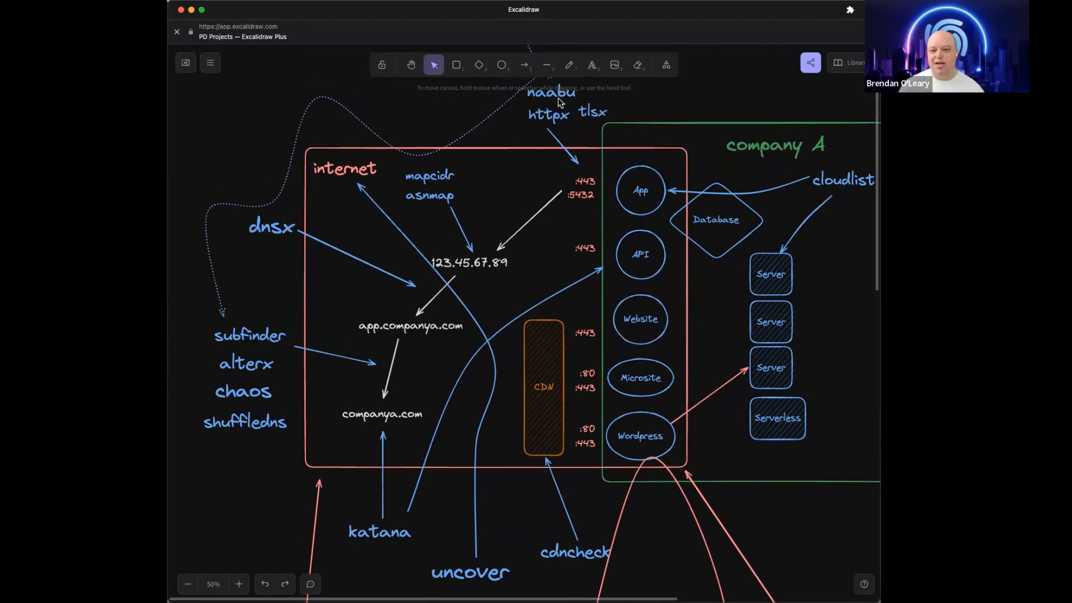
{"action": "mouse_move", "coordinate": [581, 140]}
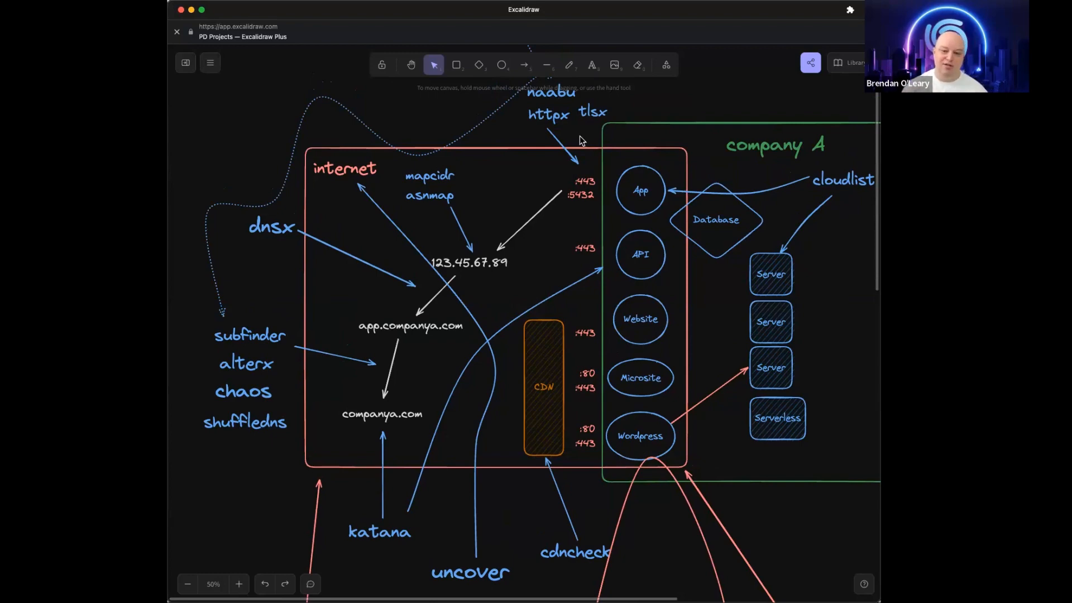
{"action": "mouse_move", "coordinate": [459, 232]}
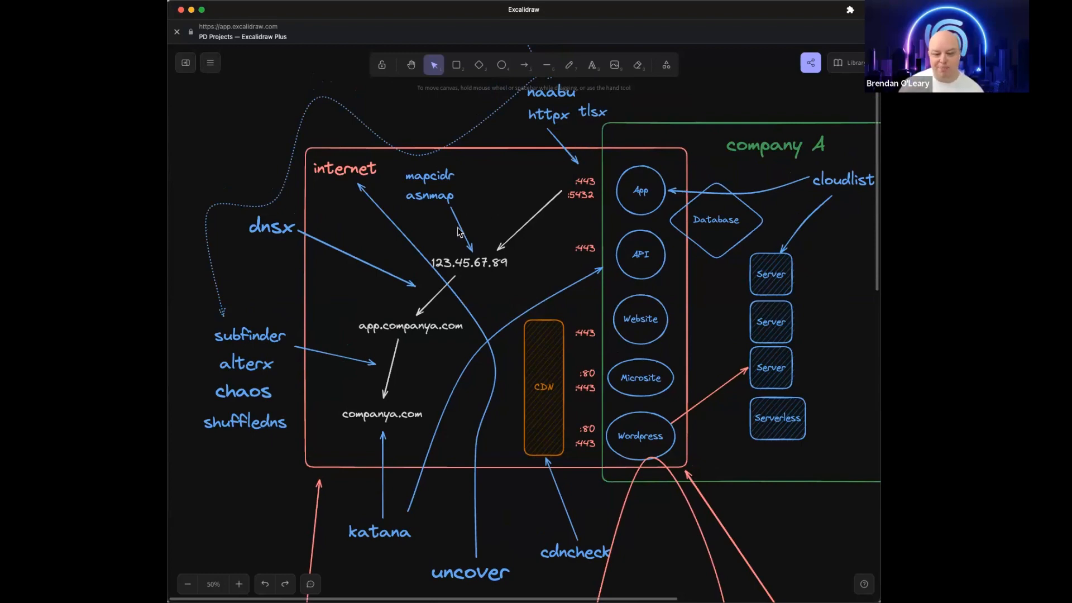
{"action": "mouse_move", "coordinate": [472, 265]}
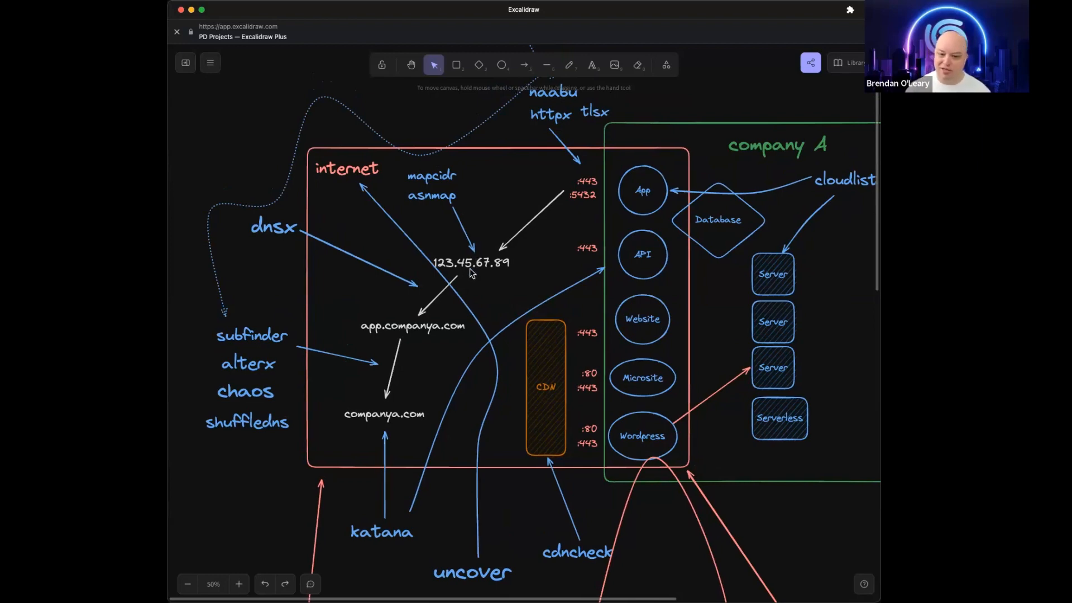
{"action": "mouse_move", "coordinate": [453, 286]}
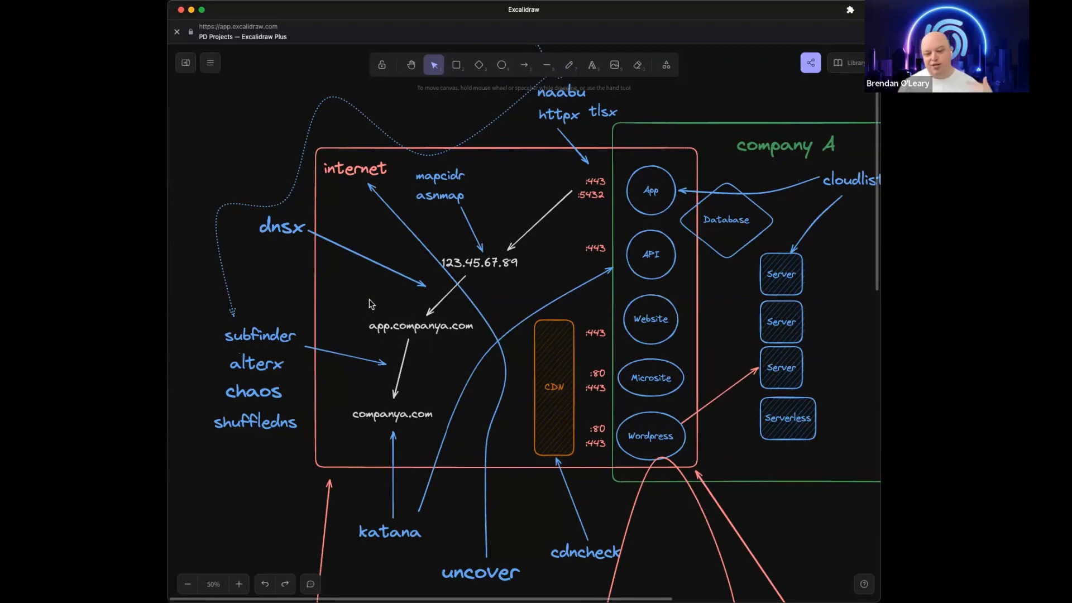
{"action": "mouse_move", "coordinate": [438, 249]}
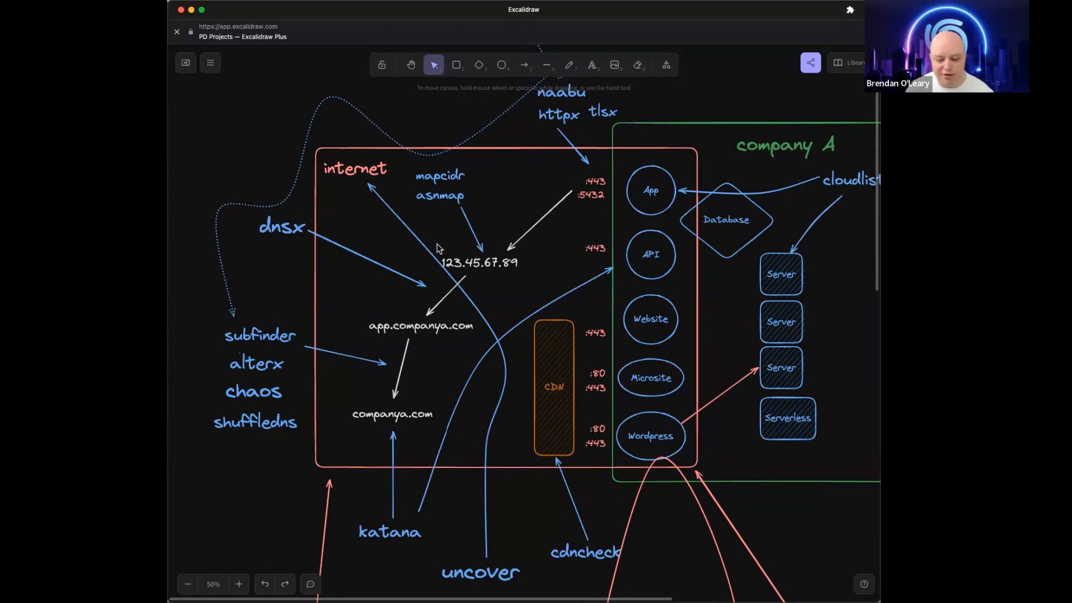
- Scroll down to bring the internet and company A boxes and their tools into view
{"action": "scroll", "scroll_direction": "down", "scroll_amount": 3}
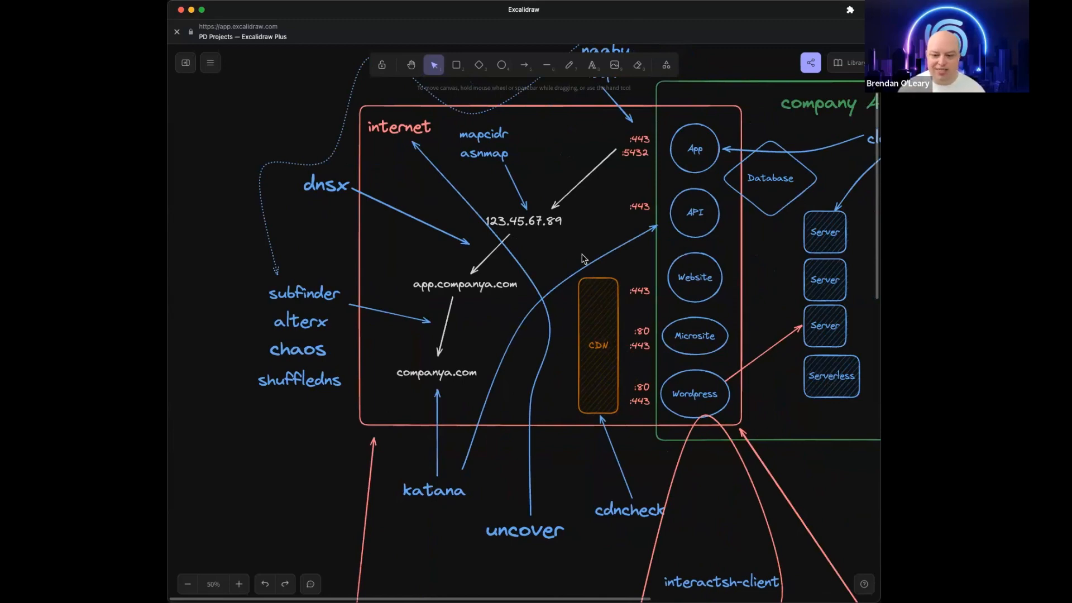
{"action": "mouse_move", "coordinate": [528, 438]}
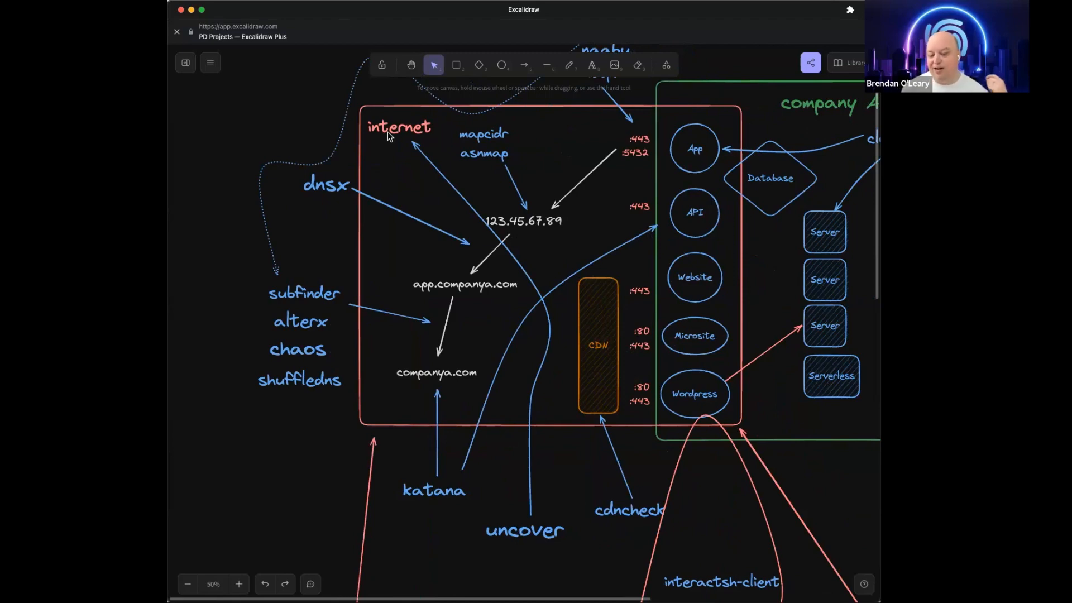
{"action": "mouse_move", "coordinate": [502, 402]}
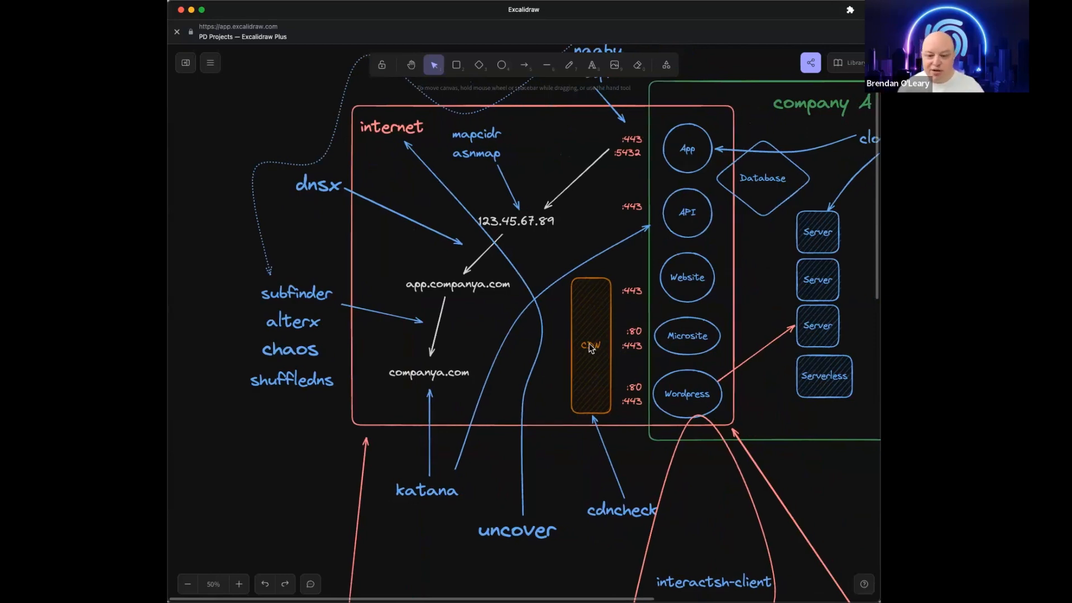
{"action": "mouse_move", "coordinate": [604, 305]}
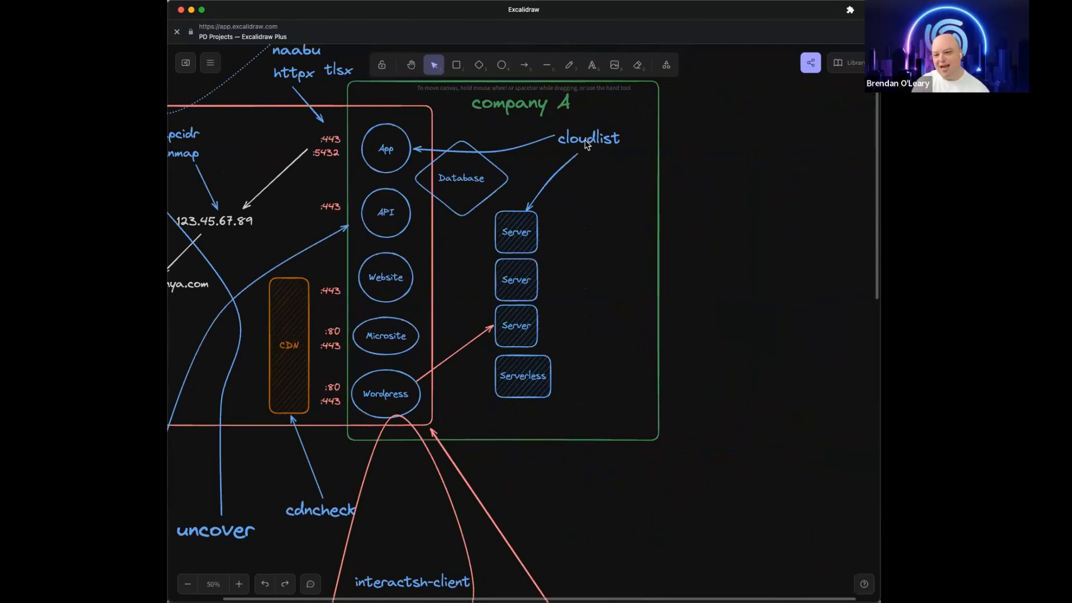
{"action": "mouse_move", "coordinate": [570, 393]}
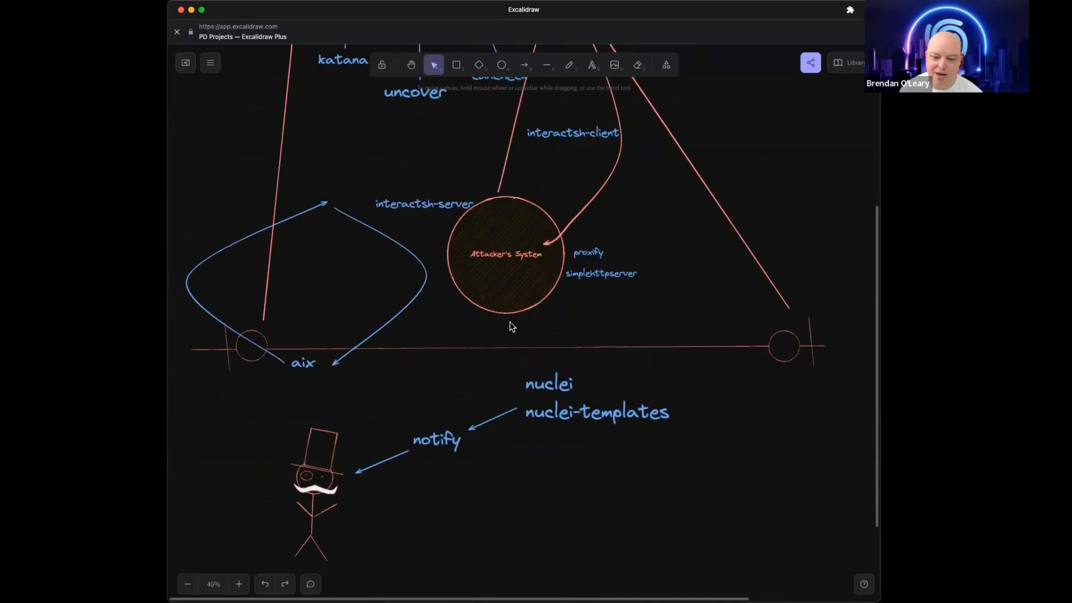
{"action": "scroll", "scroll_direction": "down", "scroll_amount": 3}
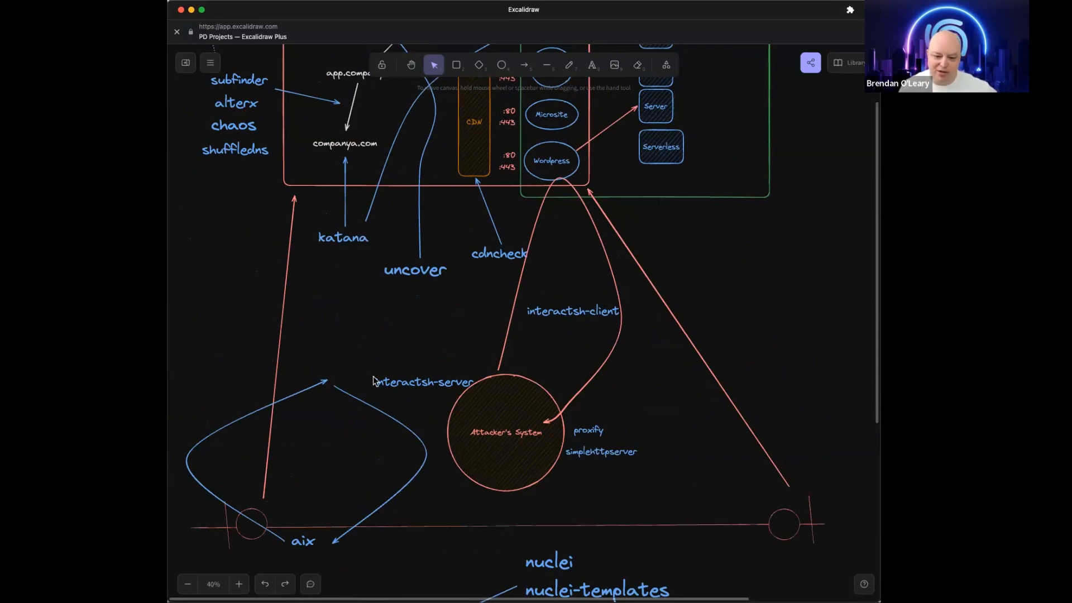
{"action": "mouse_move", "coordinate": [410, 394]}
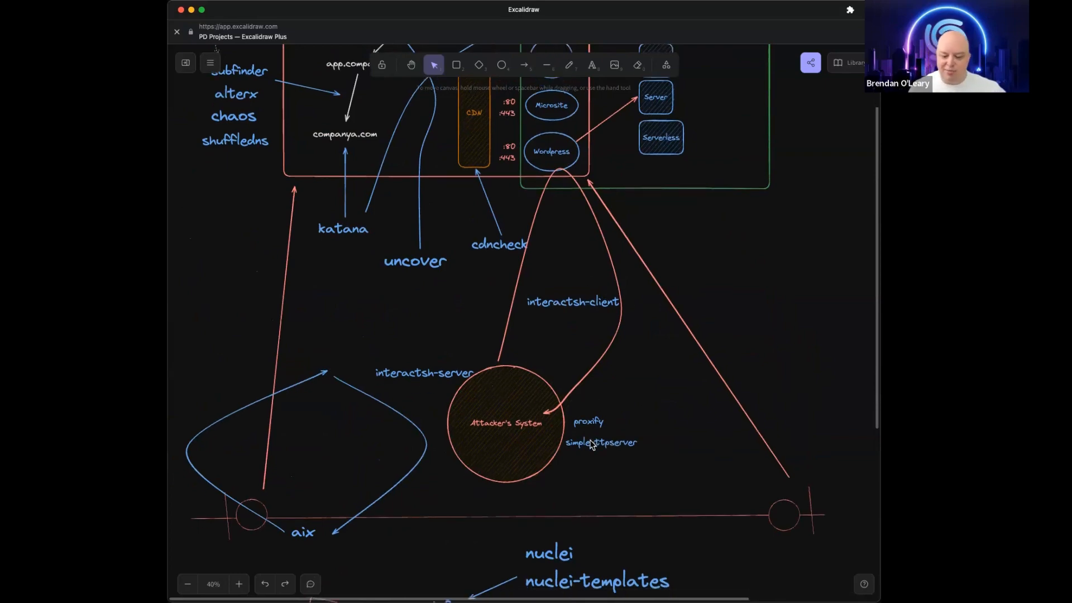
{"action": "mouse_move", "coordinate": [443, 335]}
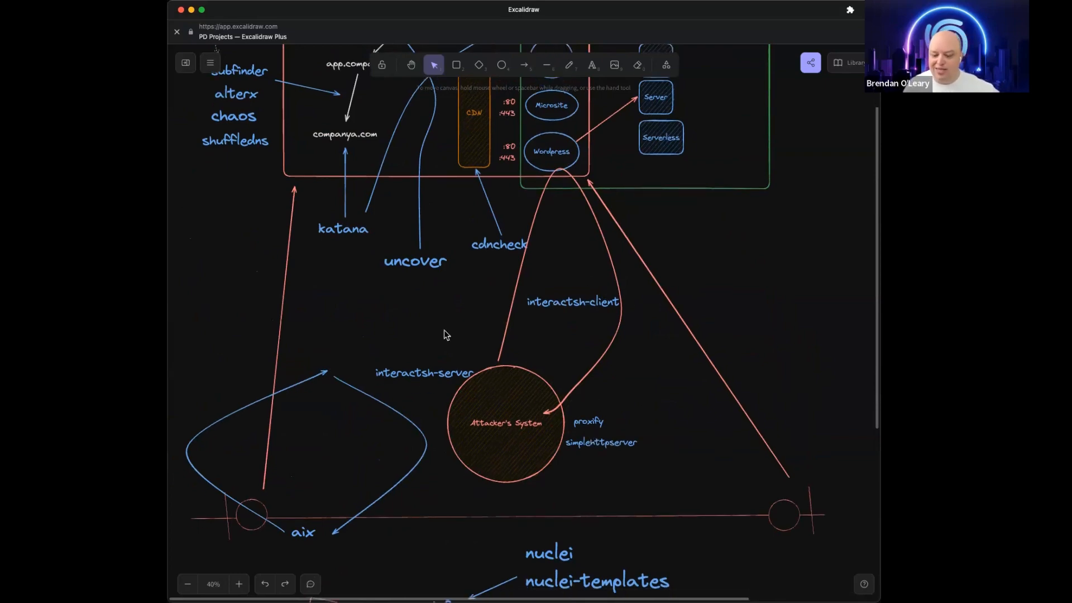
{"action": "scroll", "scroll_direction": "down", "scroll_amount": 3}
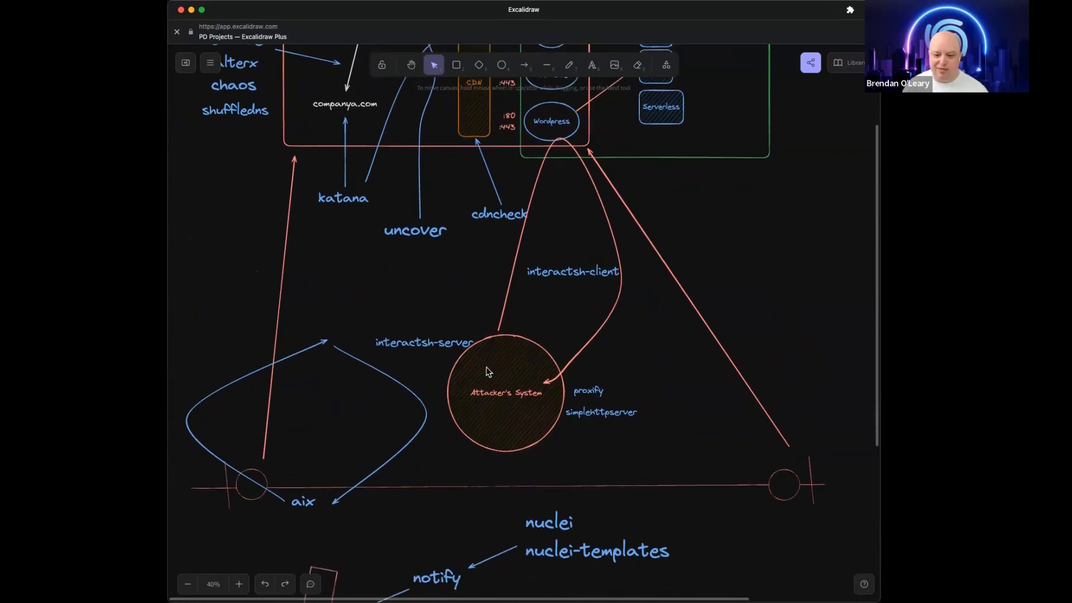
{"action": "scroll", "scroll_direction": "down", "scroll_amount": 3}
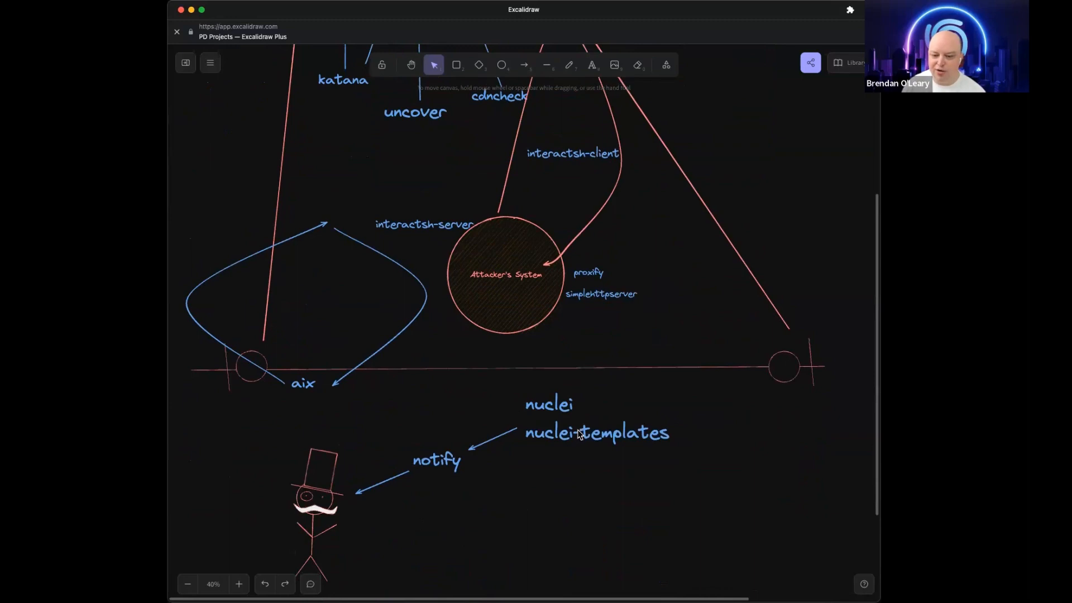
{"action": "mouse_move", "coordinate": [547, 433]}
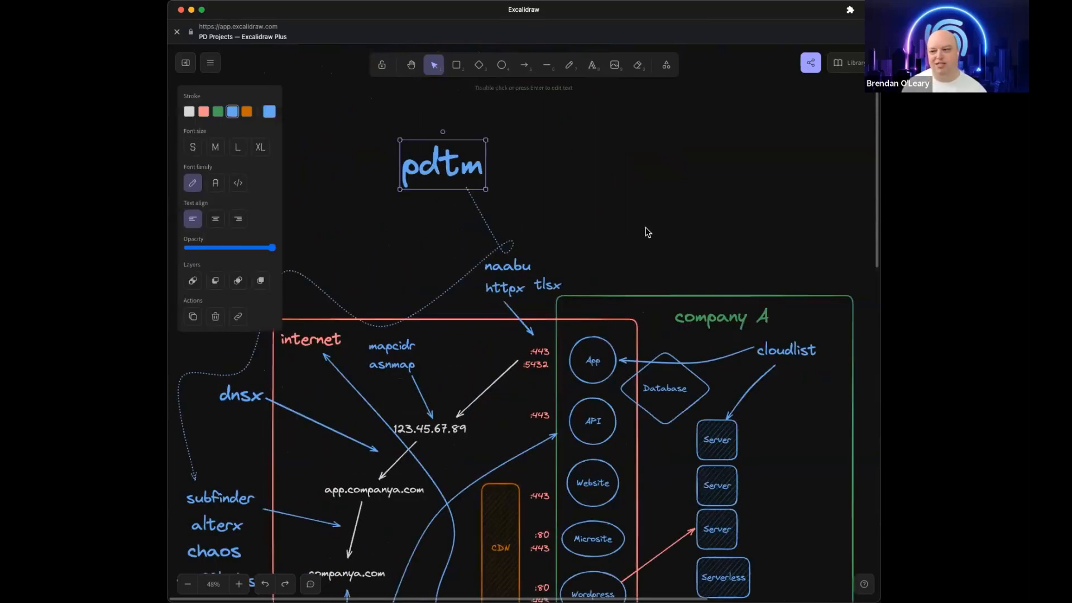
- Deselect the pdtm label by clicking empty canvas space
{"action": "left_click", "coordinate": [646, 232]}
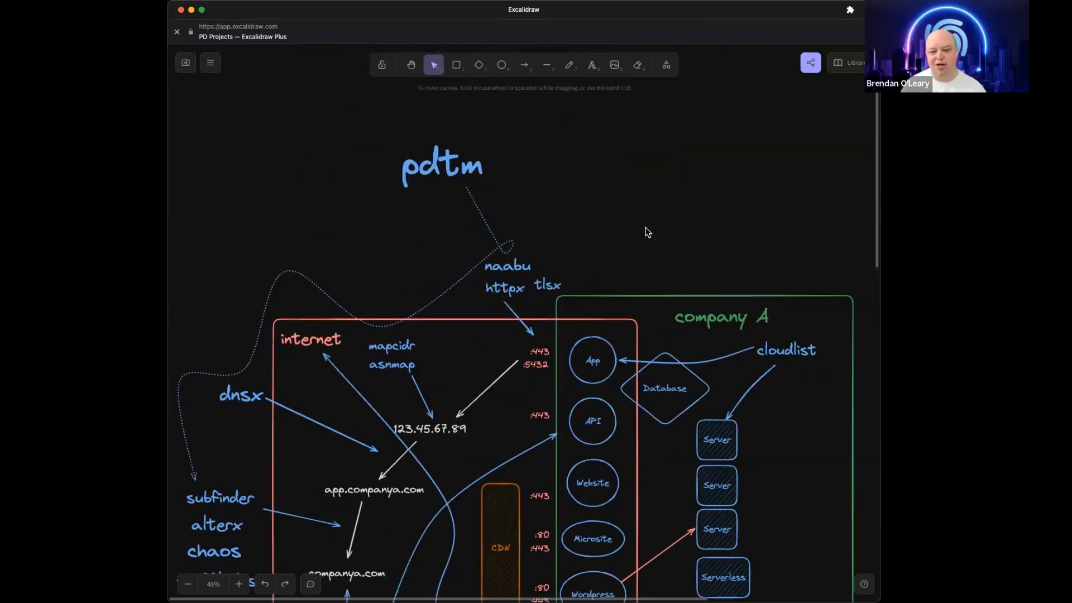